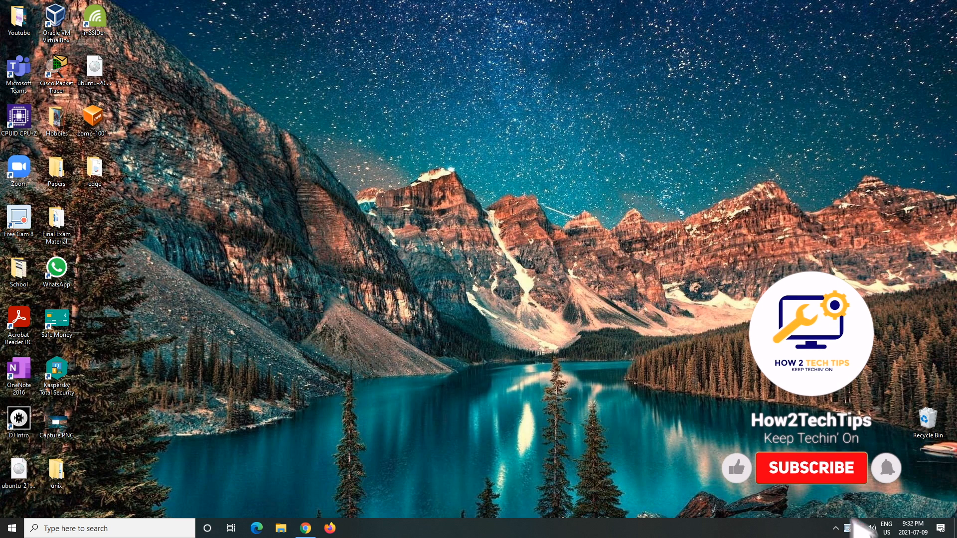
Step: Launch Microsoft Edge from the taskbar
left_click(811, 469)
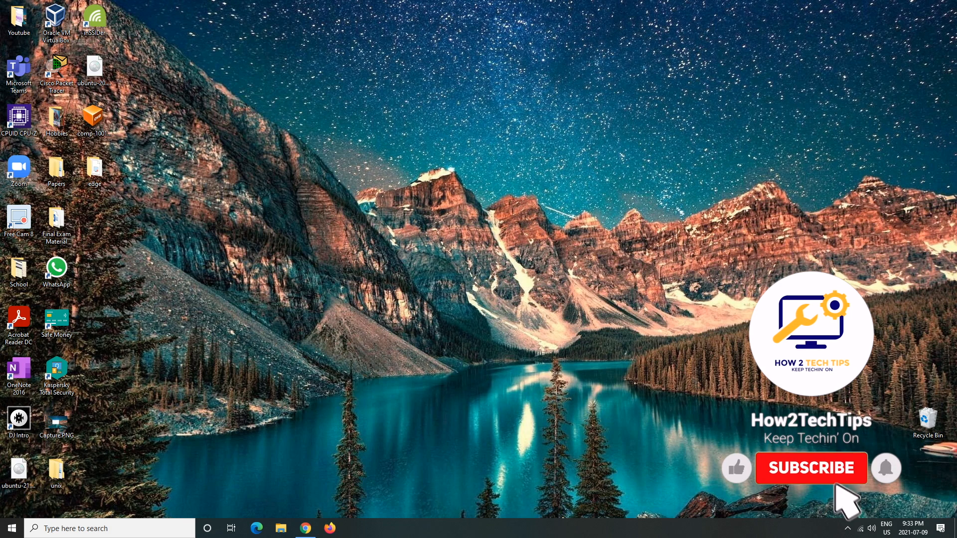
left_click(810, 468)
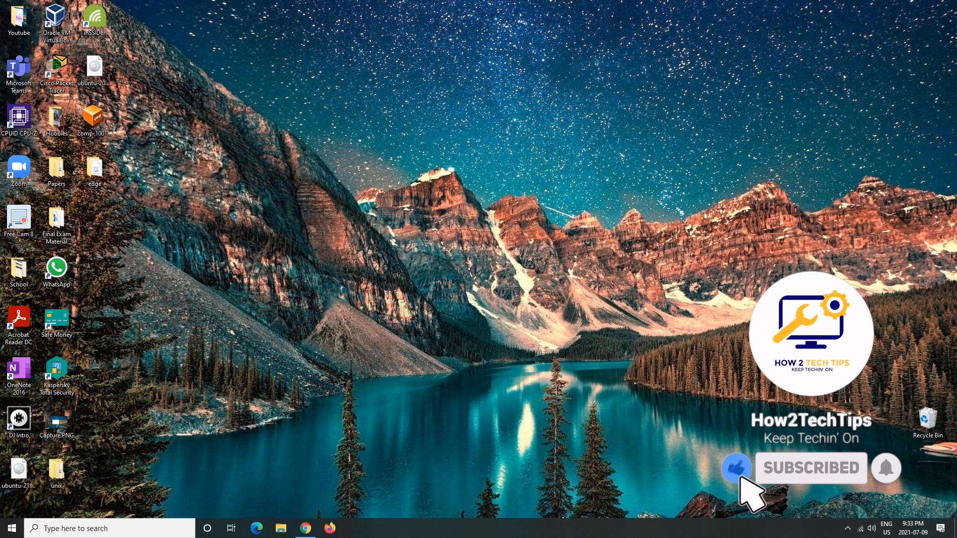
mouse_move(897, 483)
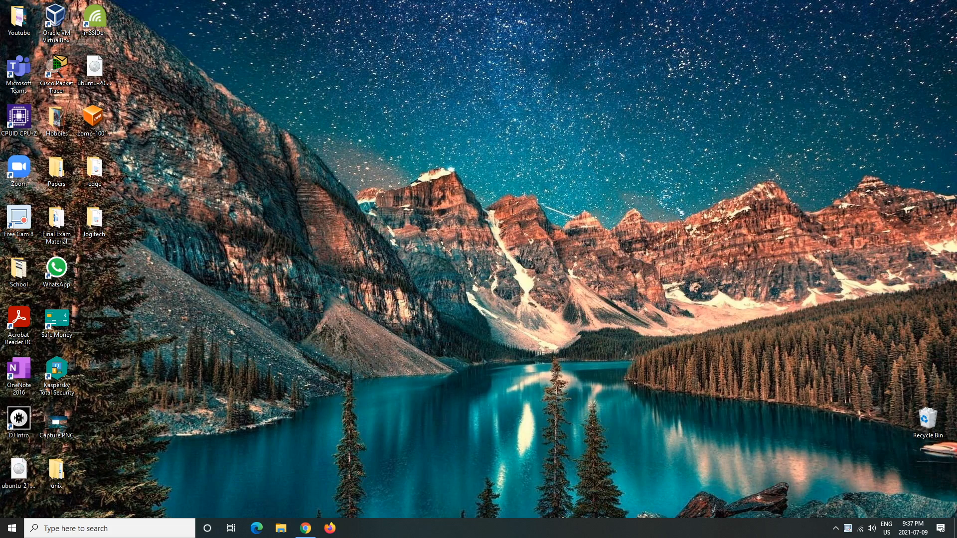
left_click(256, 529)
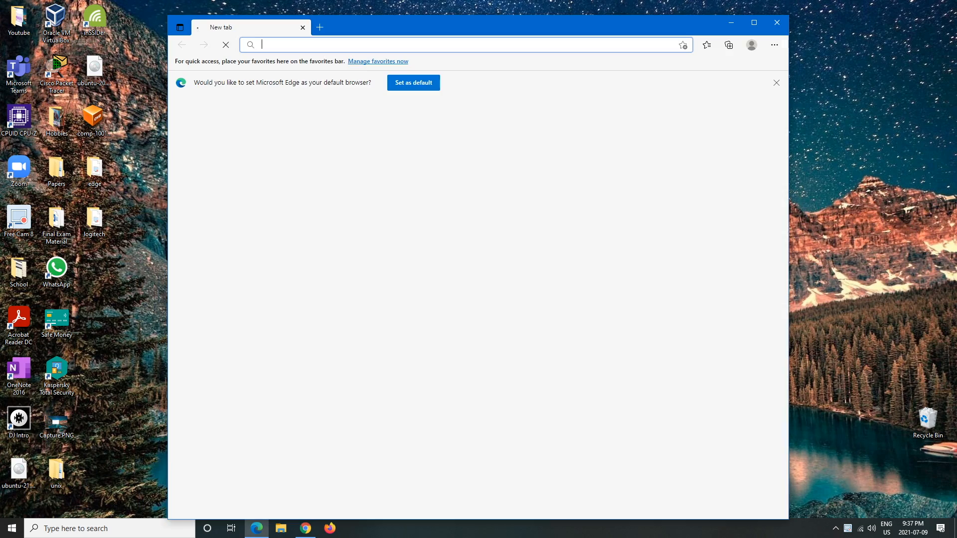
left_click(754, 22)
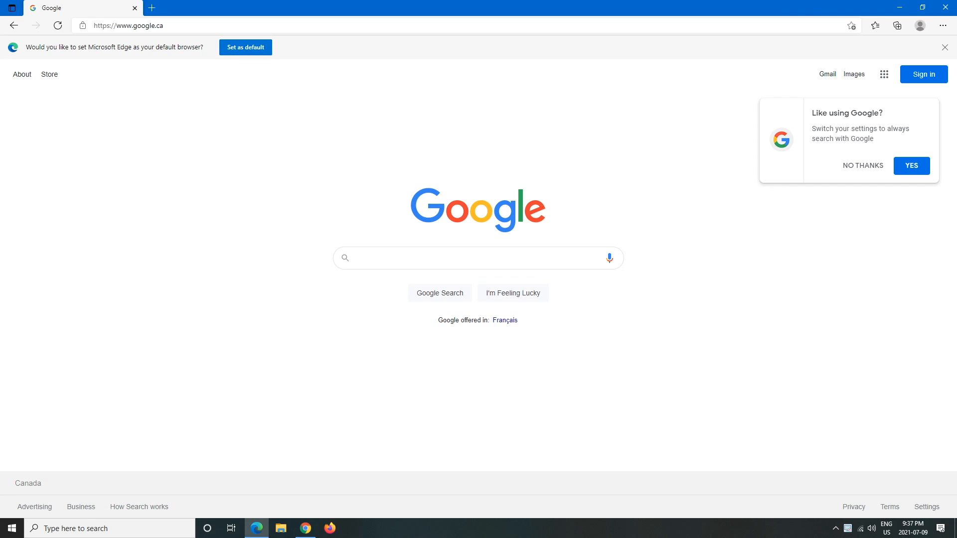
Step: Search Google for 'logitech options' using the suggested query
left_click(478, 257)
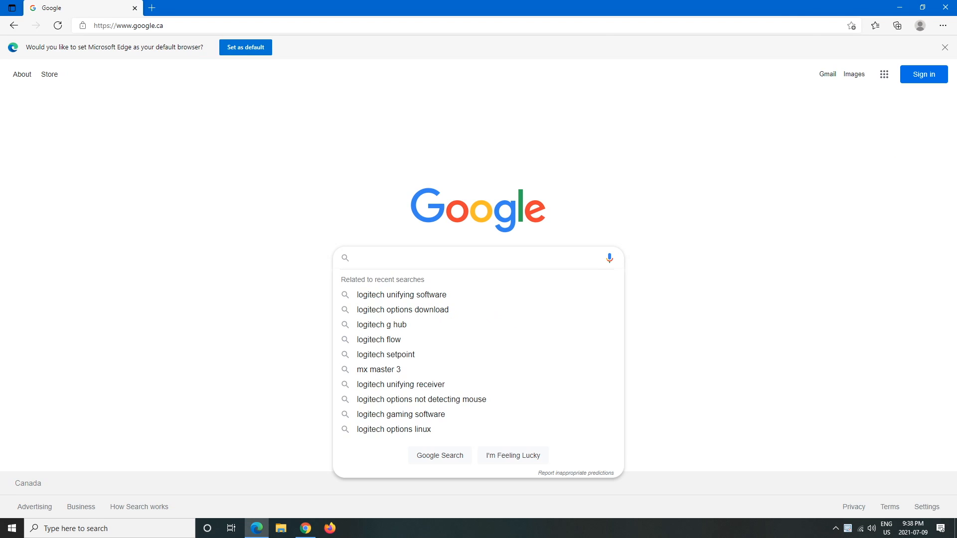
type("logitech i")
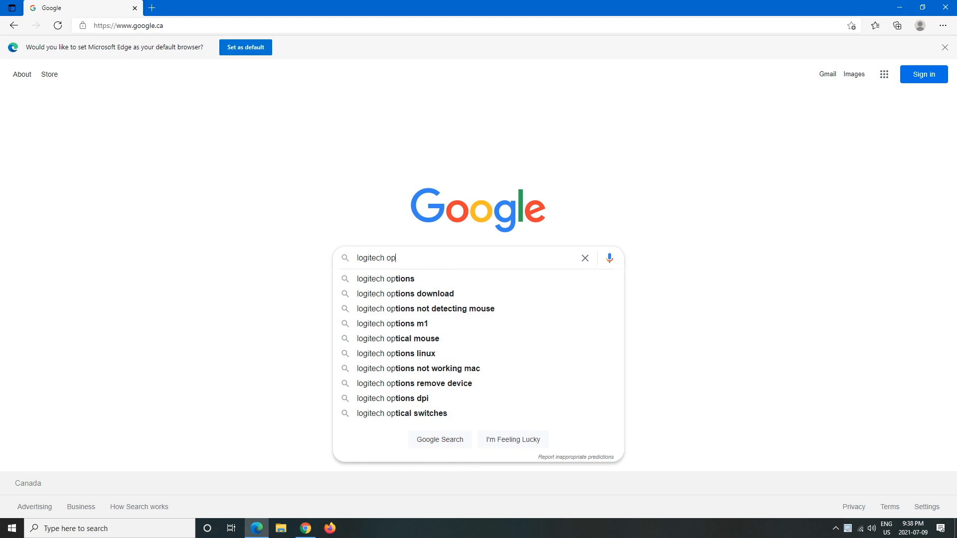
left_click(385, 278)
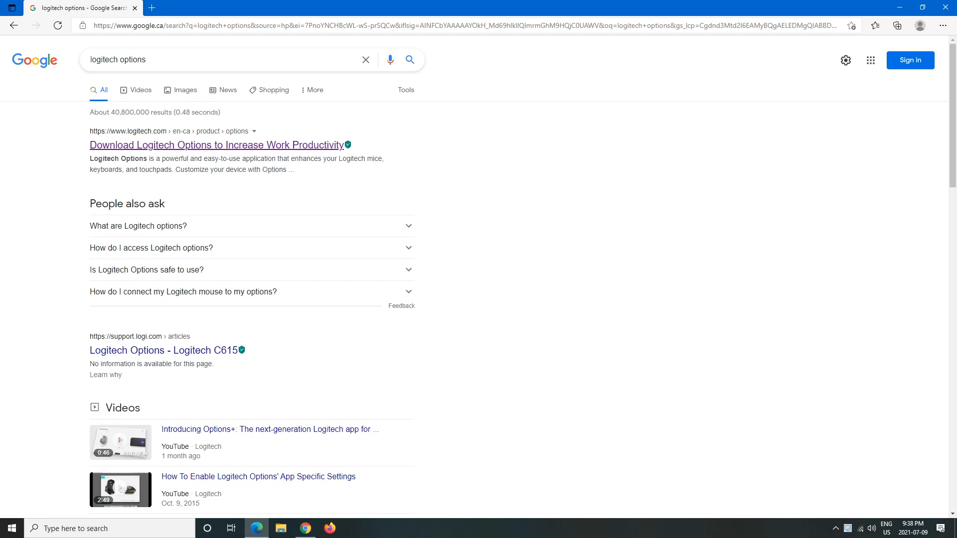
mouse_move(218, 144)
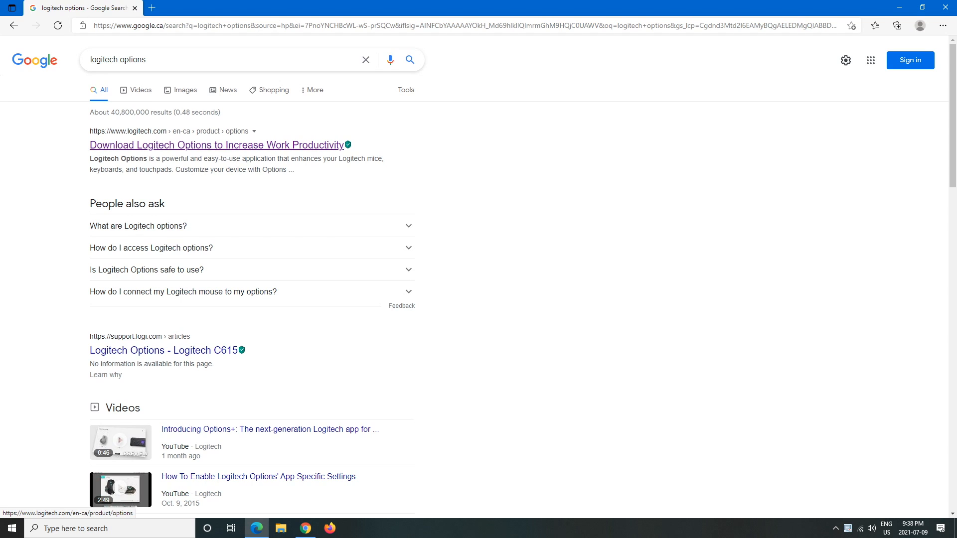
Step: Download Logitech Options for Windows from logitech.com and run the installer
left_click(213, 59)
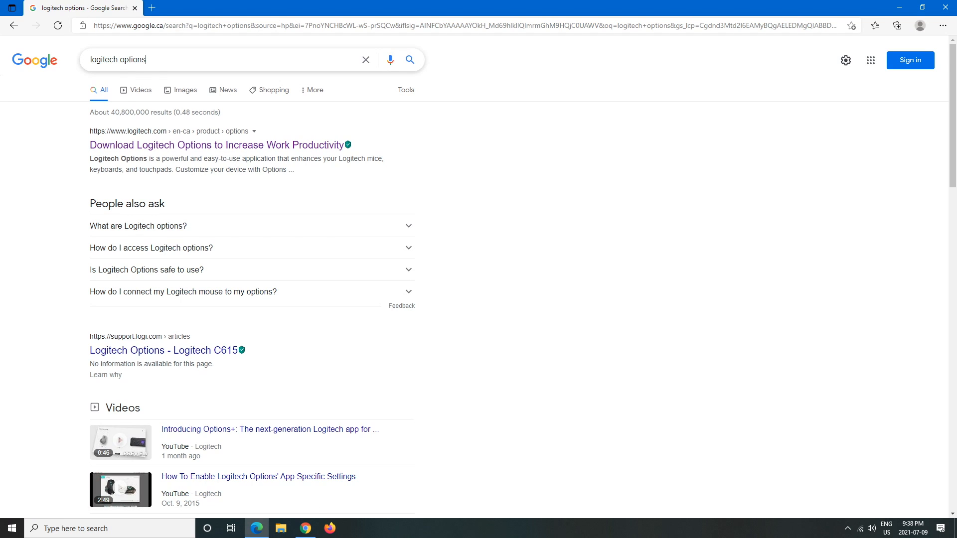
mouse_move(218, 144)
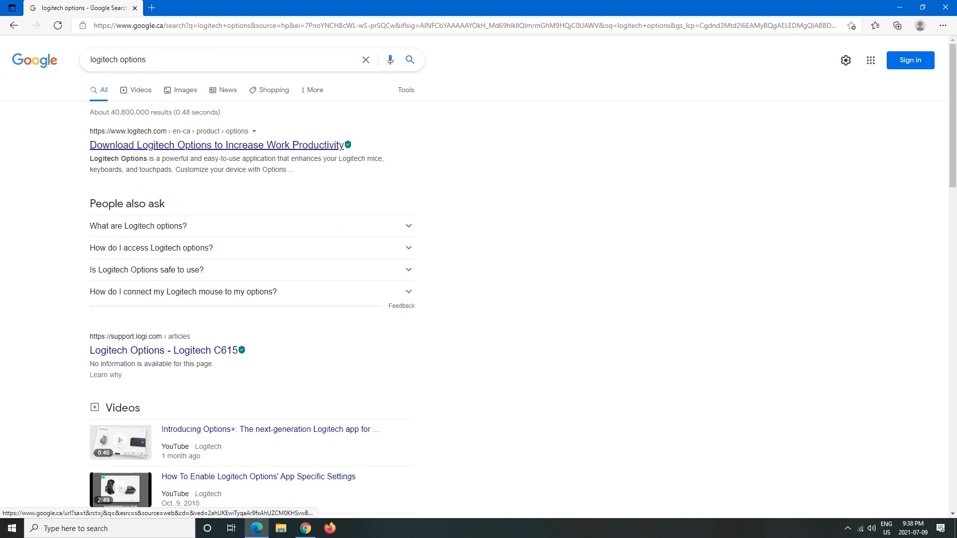
left_click(216, 145)
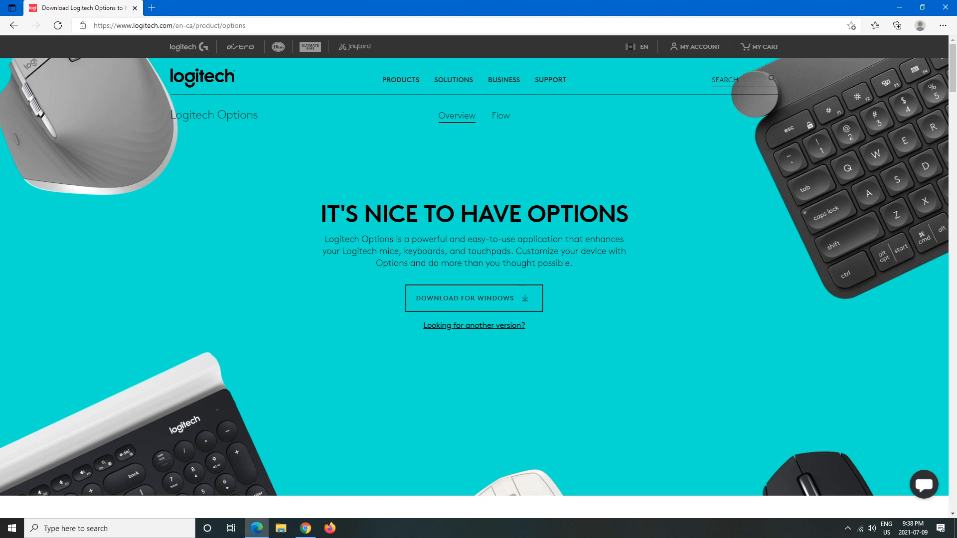
left_click(472, 298)
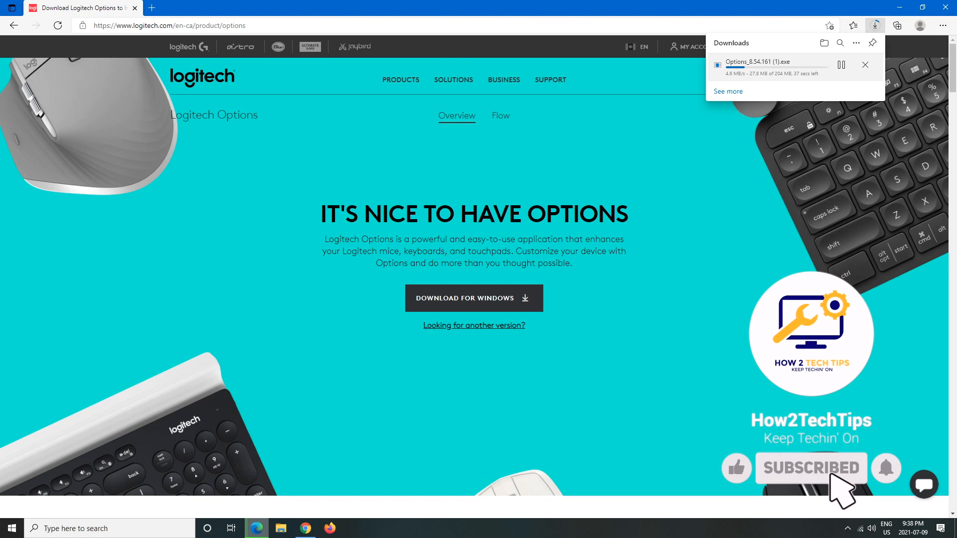
left_click(735, 468)
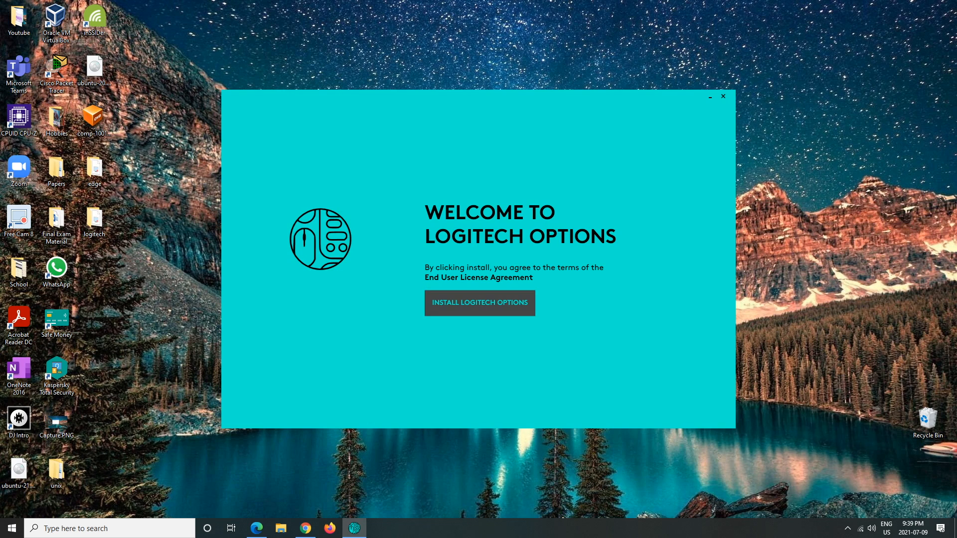
Step: Accept the license, answer the Help Us Improve prompt and complete installation
left_click(480, 303)
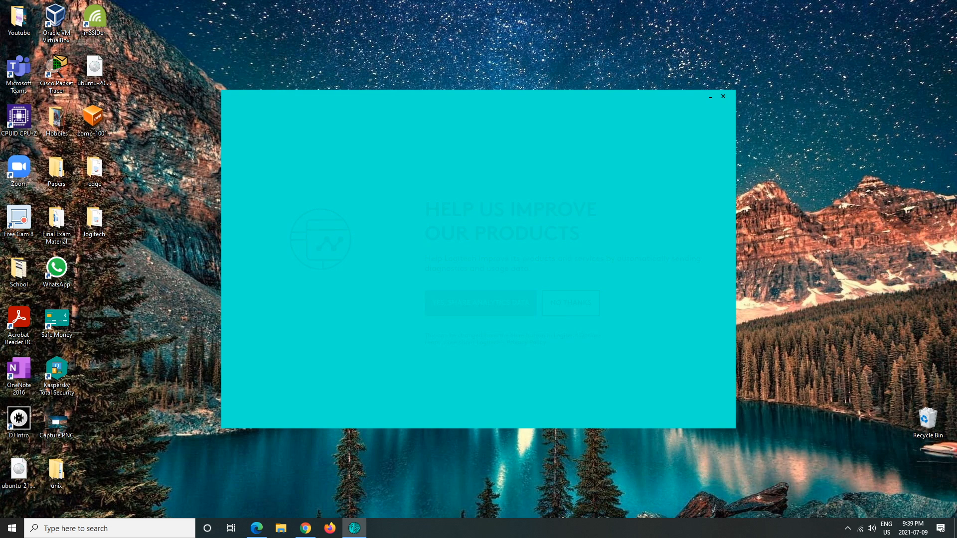
left_click(479, 303)
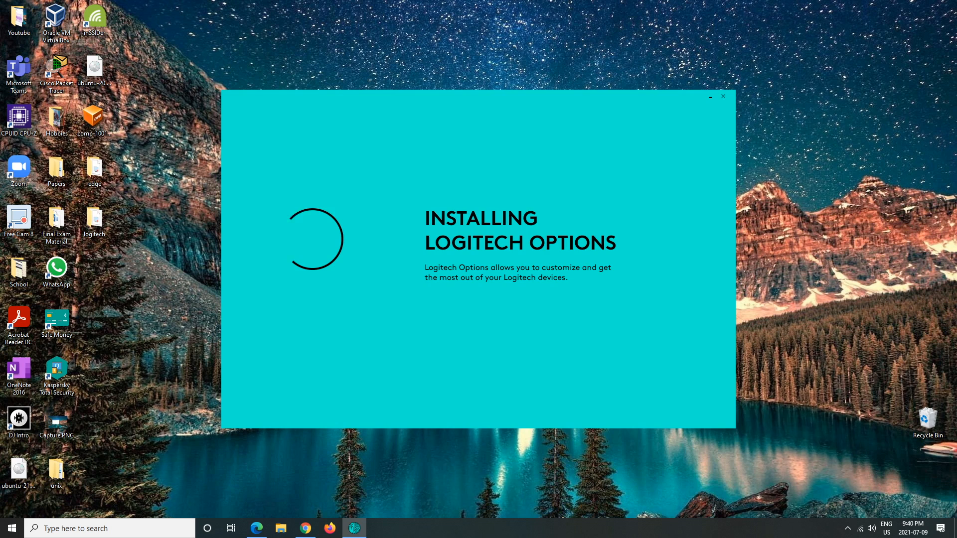
left_click(723, 96)
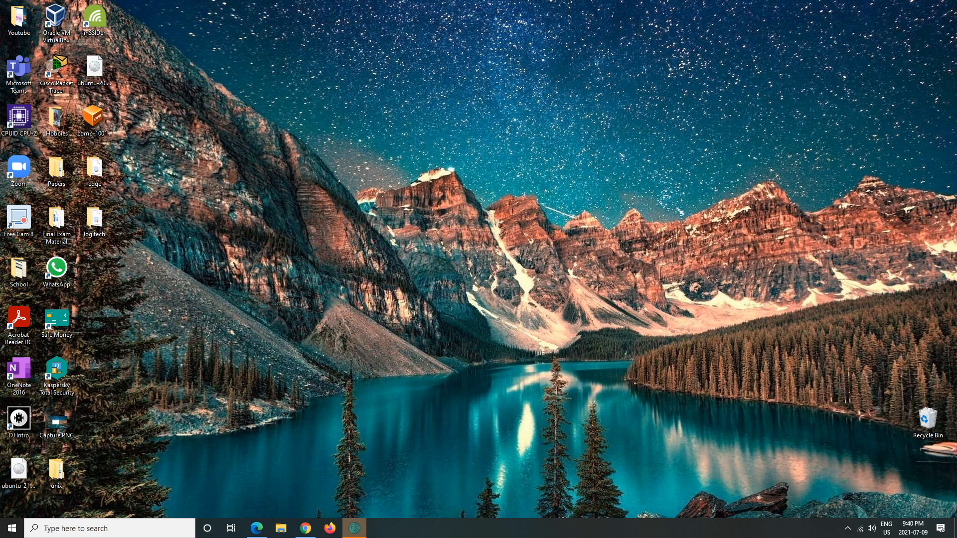
Step: Launch Logitech Options and bring up Add a device from the No devices detected screen
left_click(354, 528)
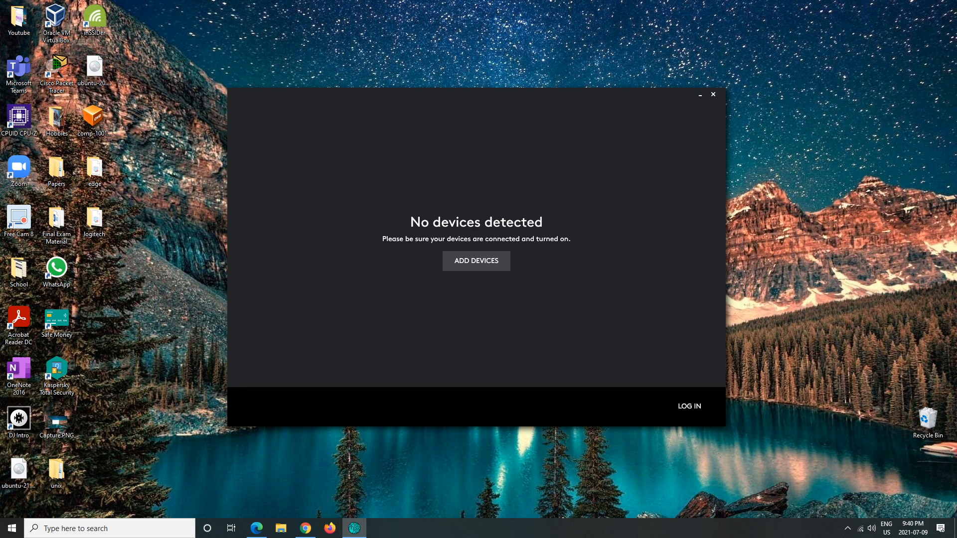
left_click(476, 260)
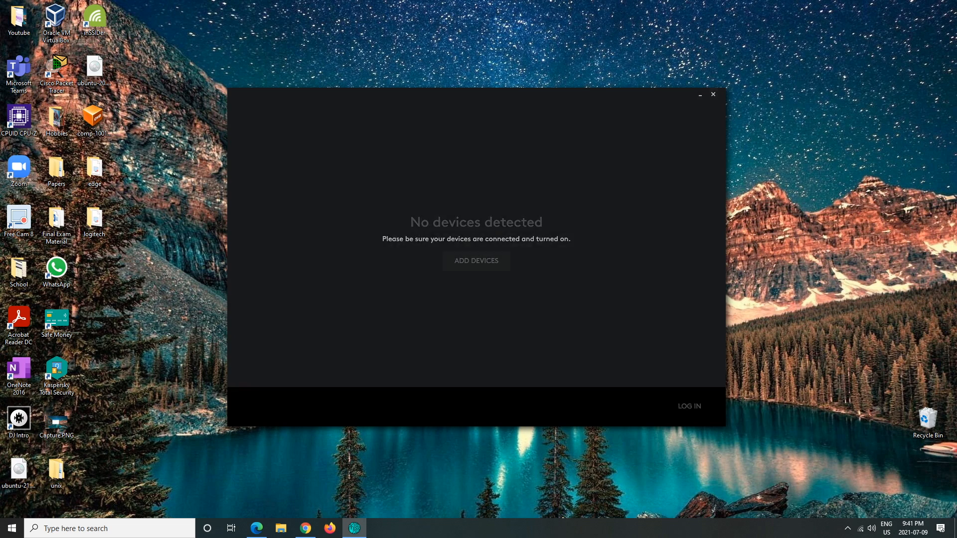
left_click(476, 260)
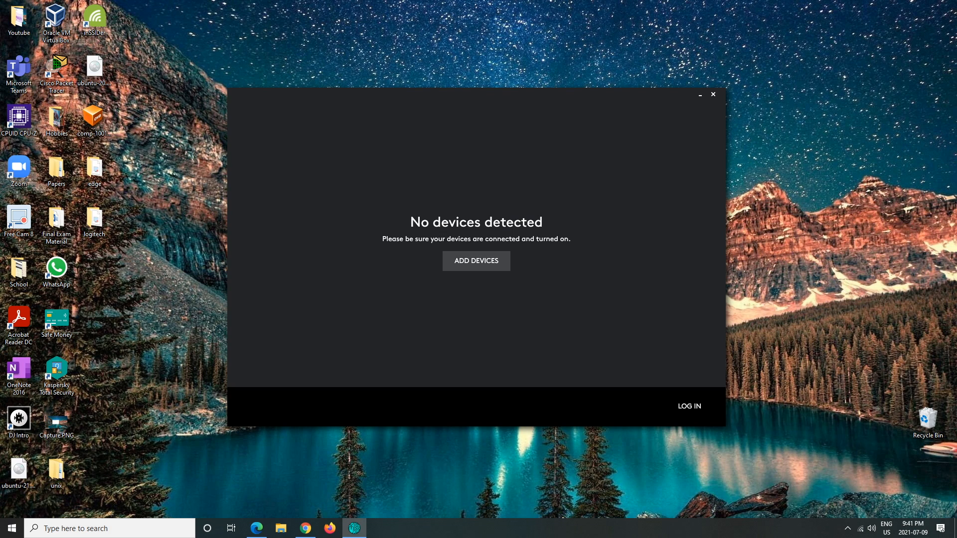
left_click(476, 260)
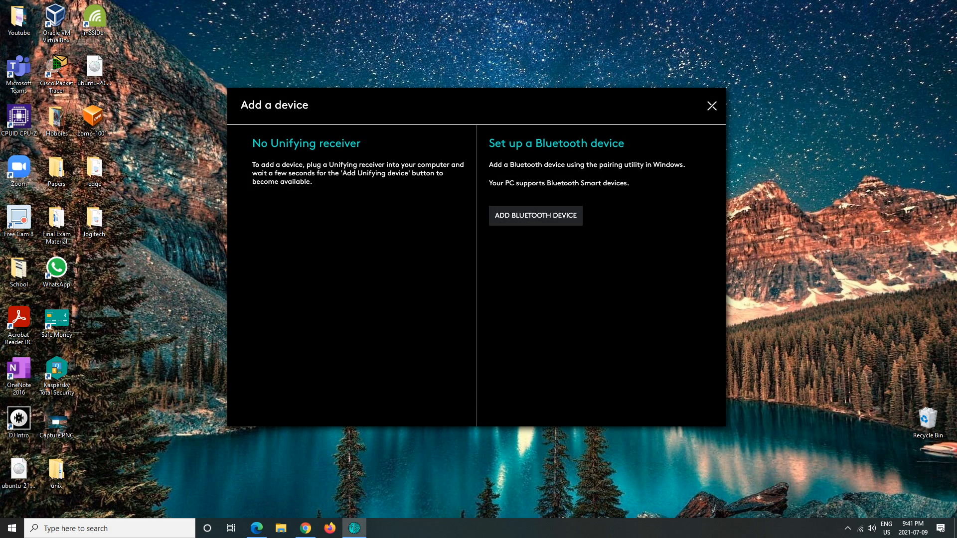